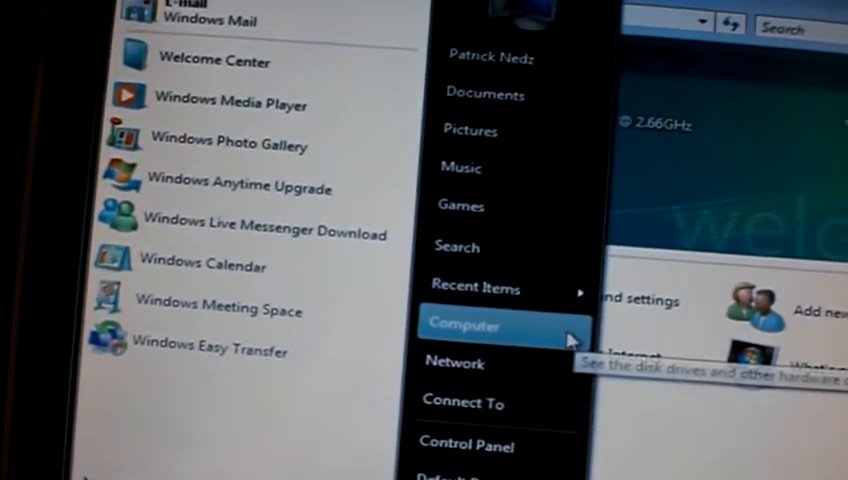
- Open Computer from the Start menu to list Local Disk (C:) and the DVD drive
{"action": "left_click", "coordinate": [465, 324]}
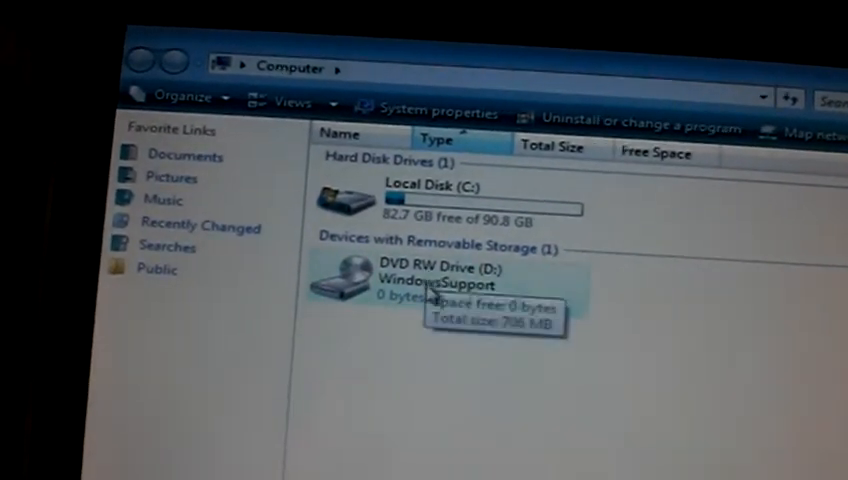
- Select the WindowsSupport DVD RW Drive (D:) to show its CDFS file system details
{"action": "left_click", "coordinate": [420, 283]}
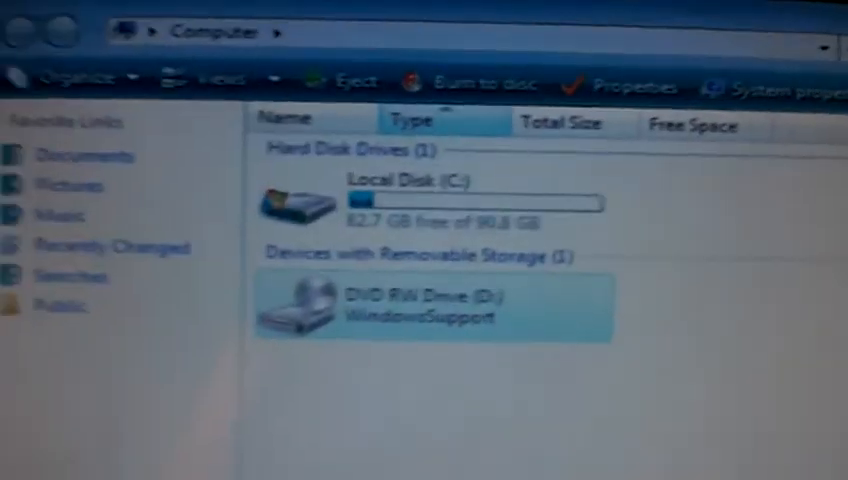
{"action": "left_click", "coordinate": [430, 310]}
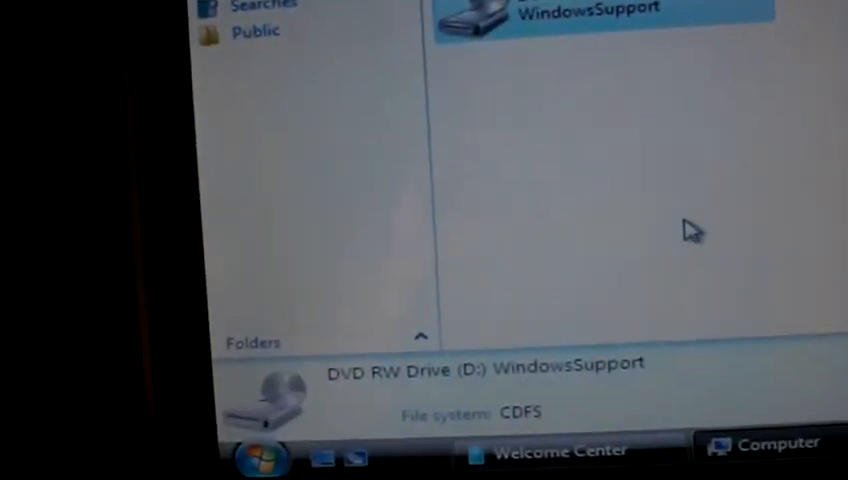